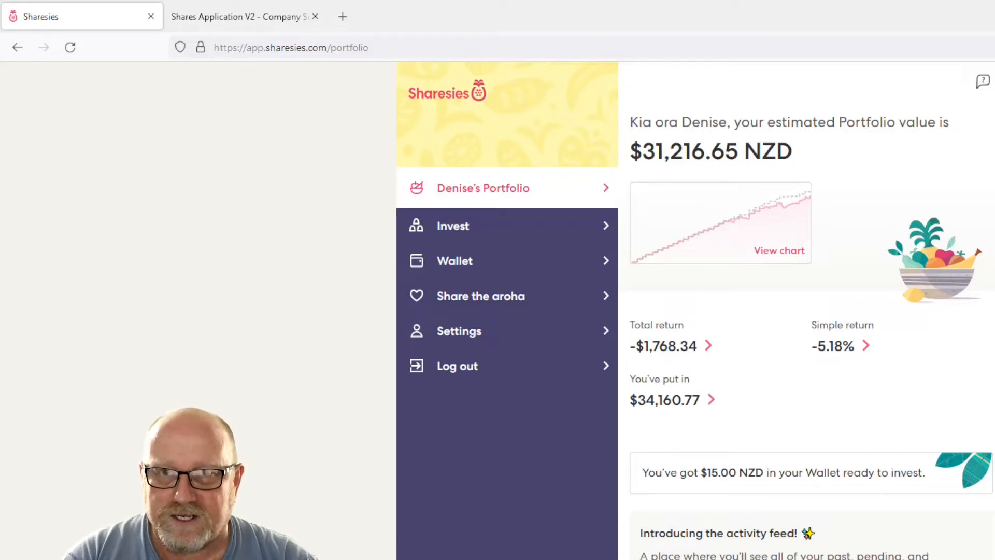
Limit the Sharesies portfolio history chart to the 1m range starting 31 July 2022
scroll("down", 3)
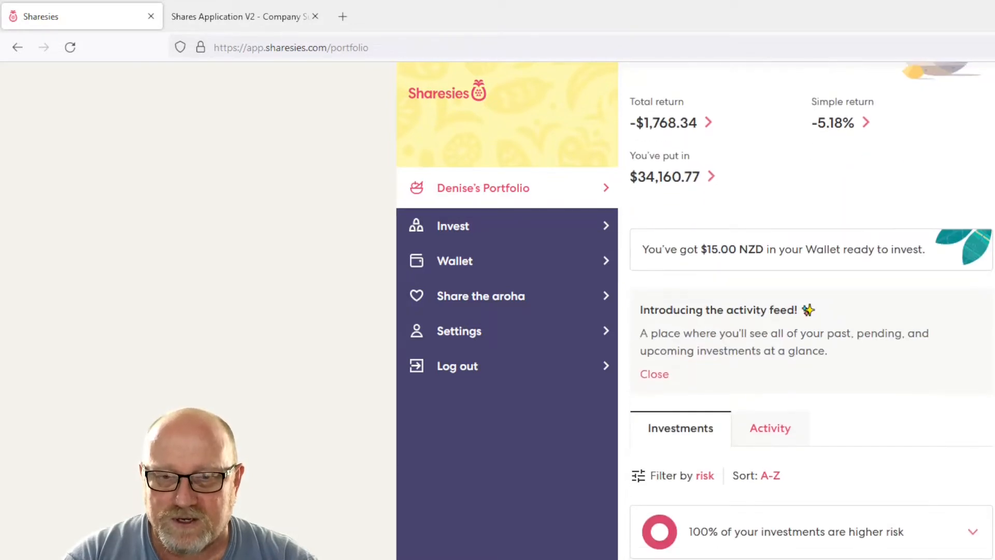
left_click(454, 261)
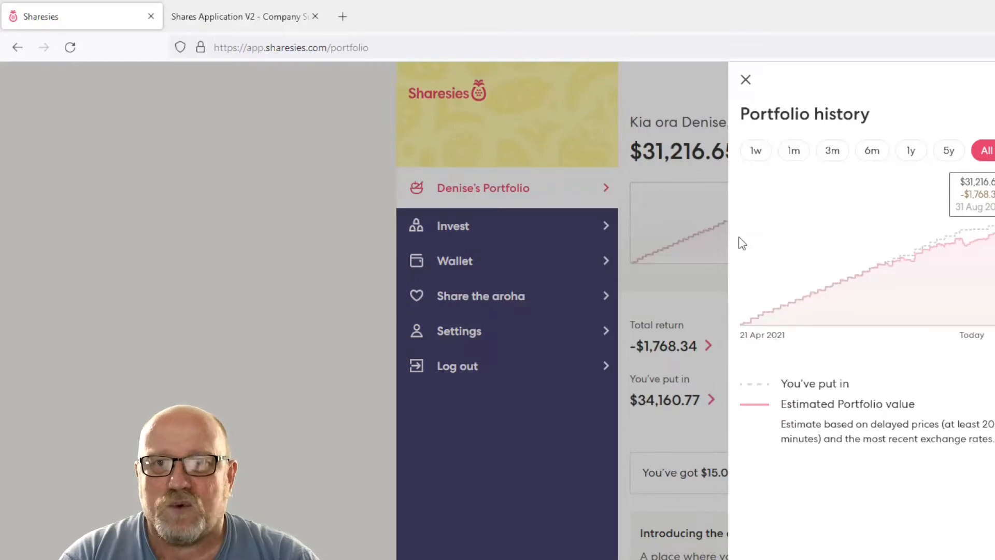
mouse_move(792, 289)
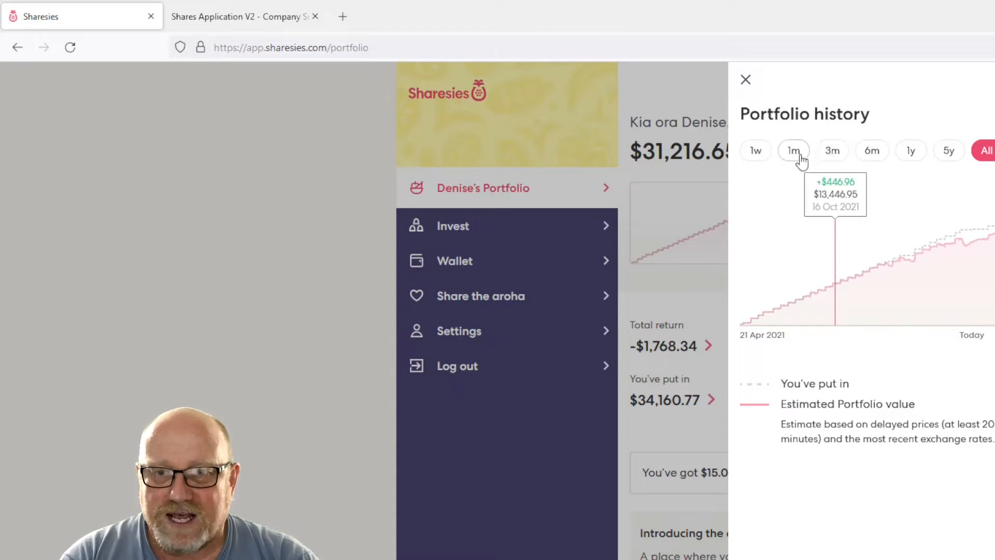
left_click(794, 150)
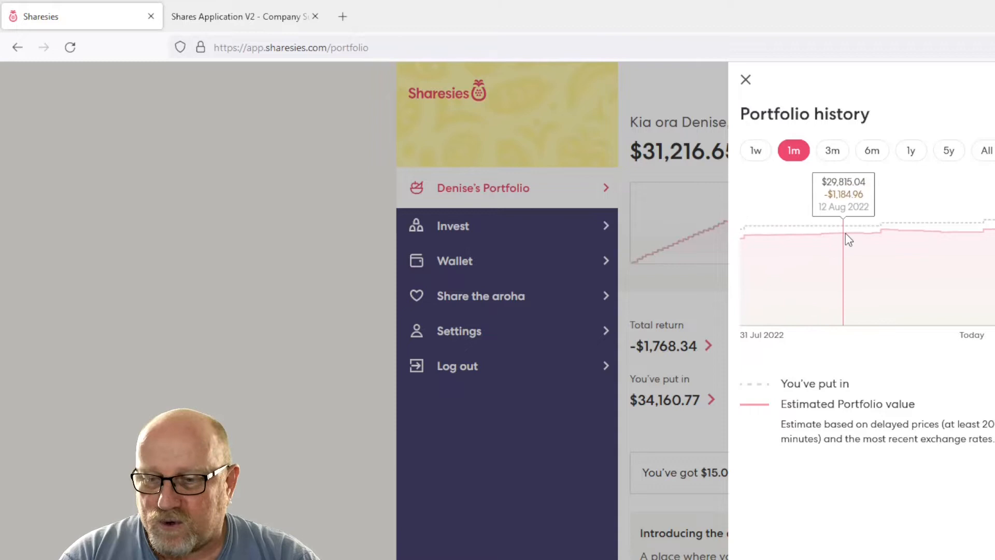
mouse_move(870, 240)
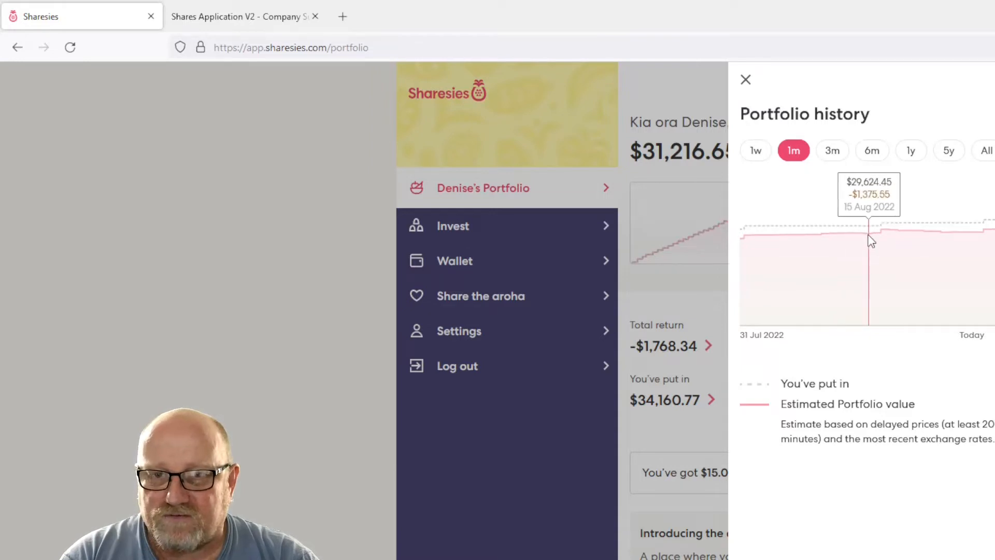
mouse_move(877, 243)
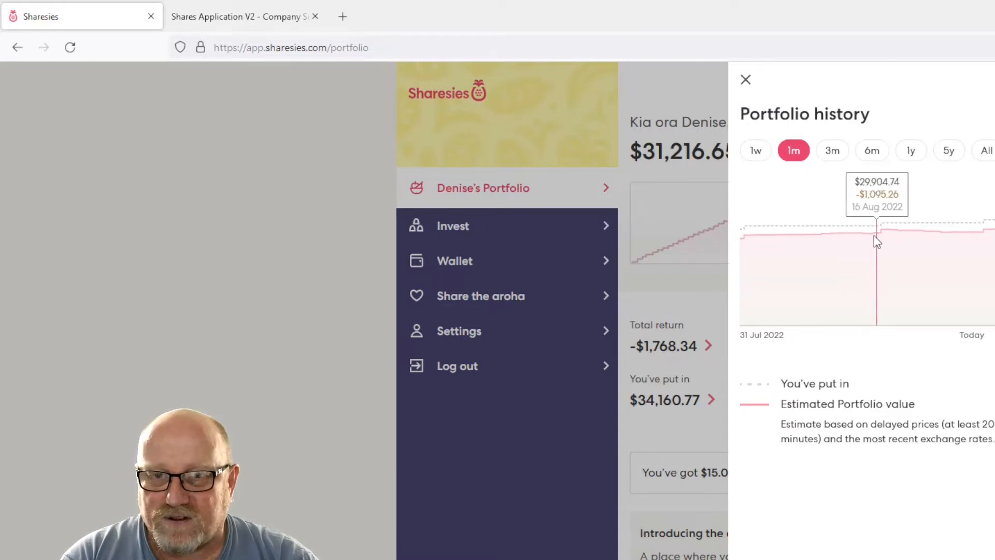
mouse_move(885, 238)
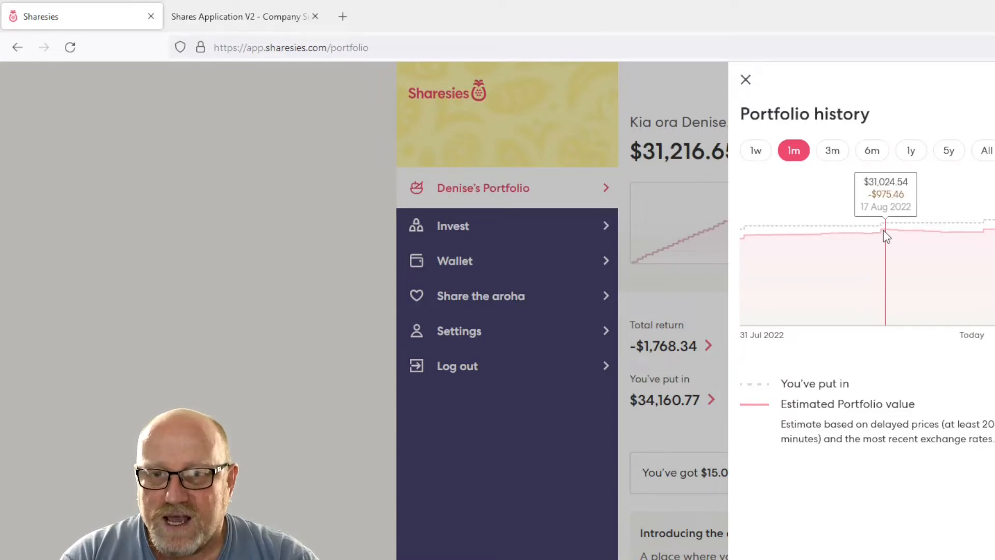
mouse_move(934, 240)
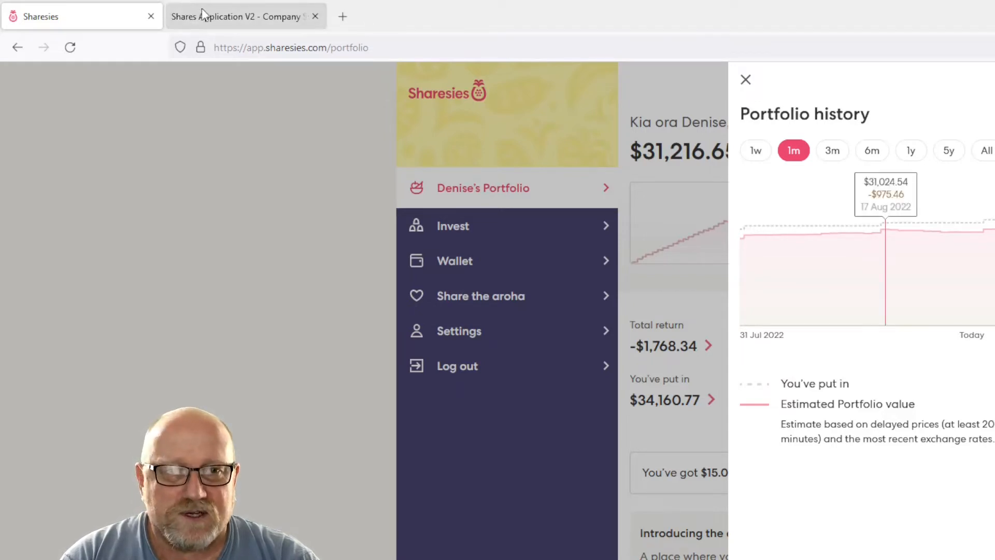
Review the company summary table showing the $31,216.66 total, then go to the Dividends Menu
left_click(241, 16)
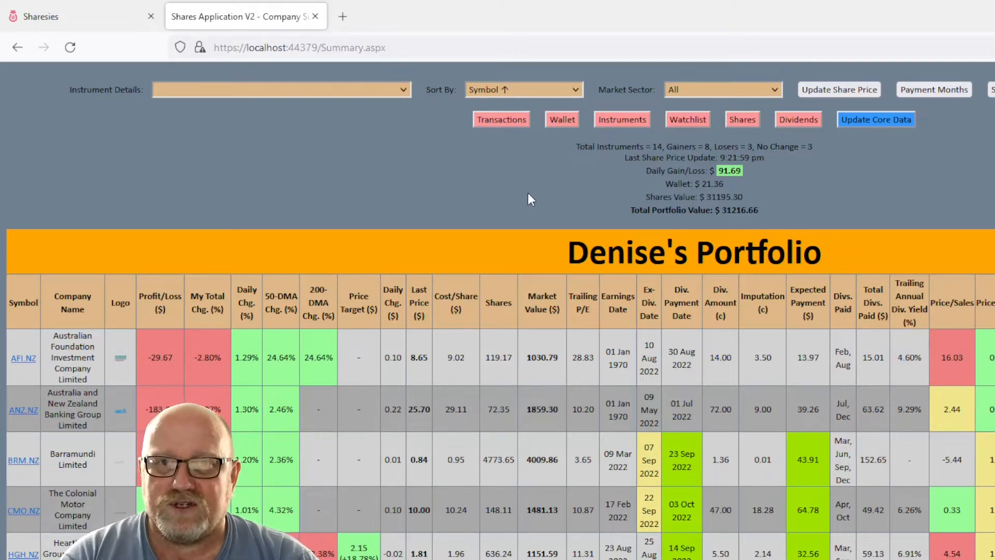
scroll("down", 3)
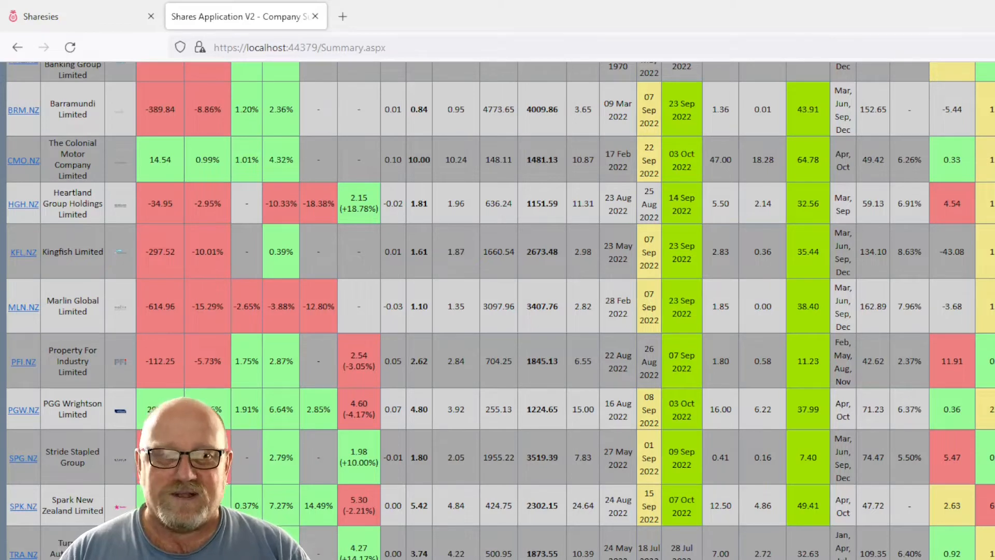
scroll("up", 3)
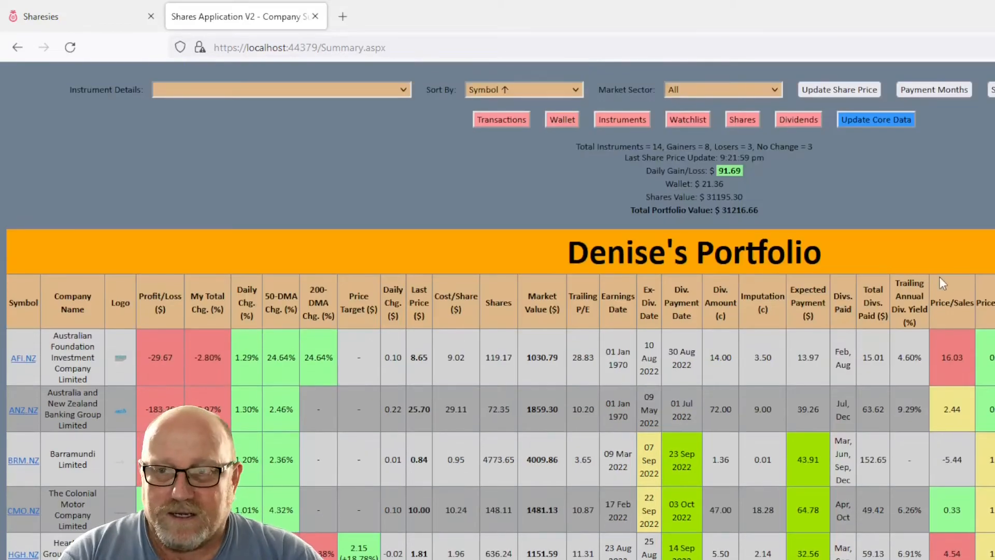
left_click(797, 118)
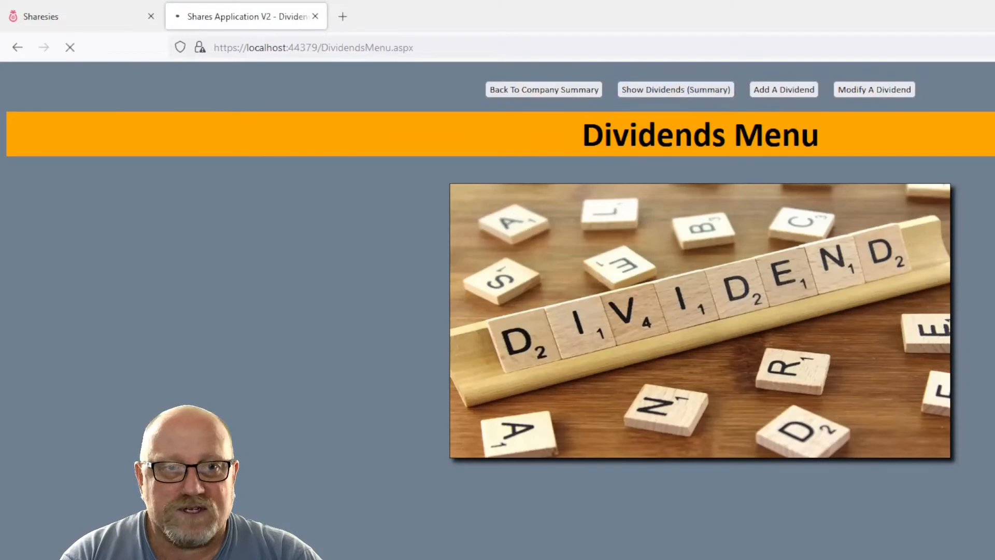
Show the dividends summary with 2021–2022 monthly totals and the $1,175.89 grand total
left_click(674, 88)
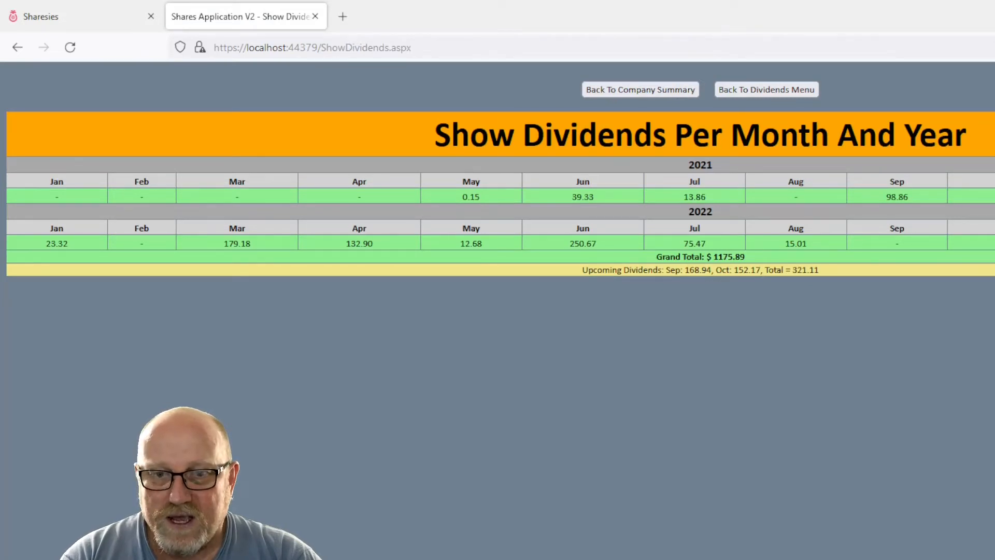
mouse_move(796, 287)
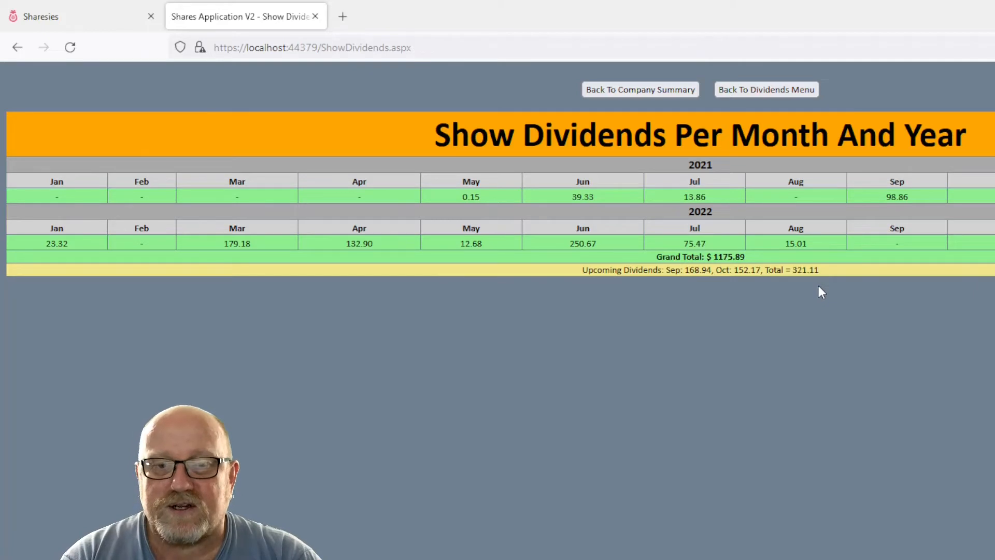
mouse_move(932, 229)
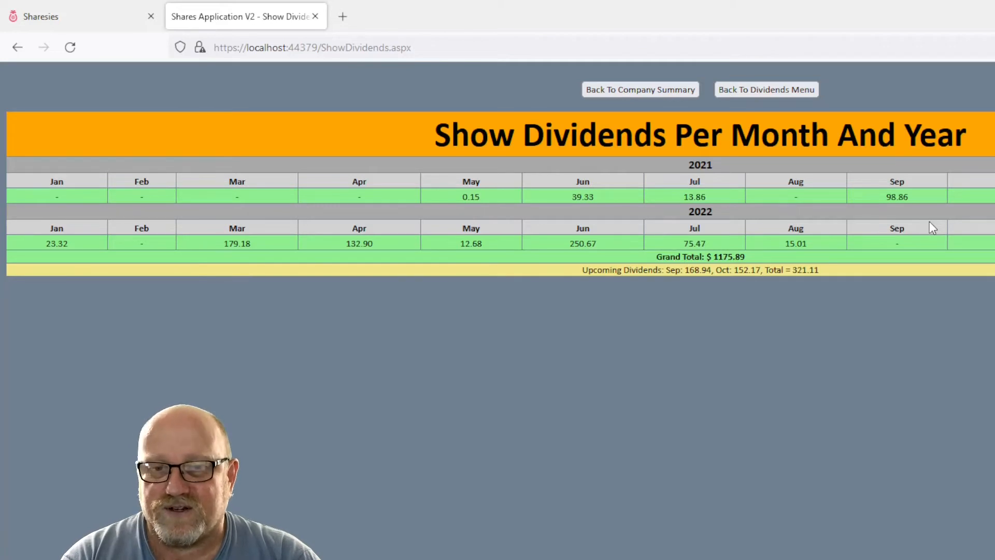
mouse_move(890, 254)
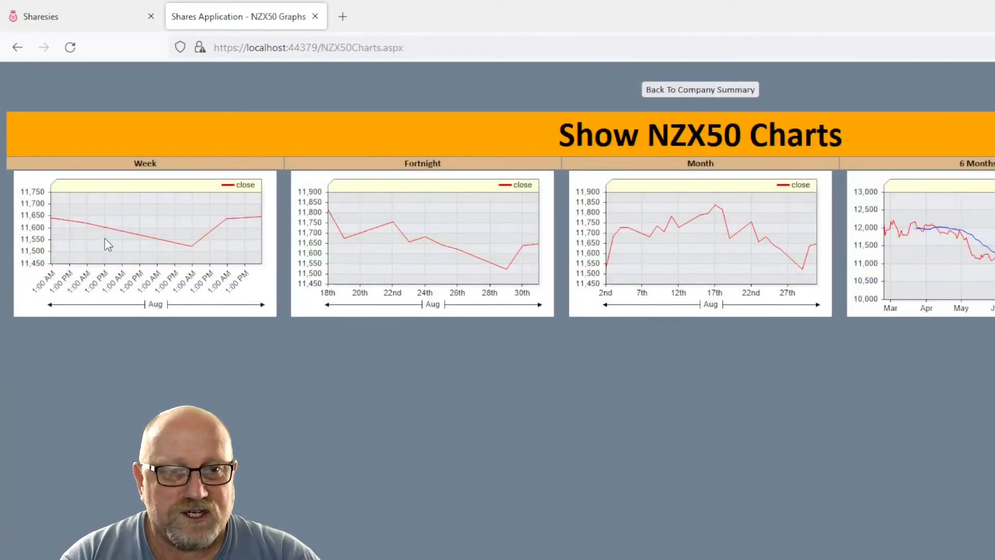
mouse_move(320, 221)
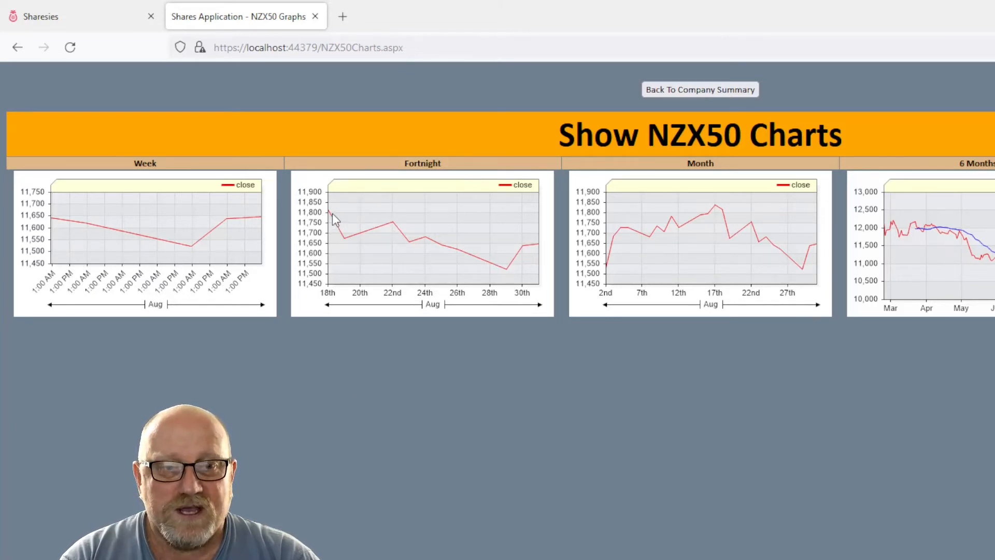
mouse_move(350, 273)
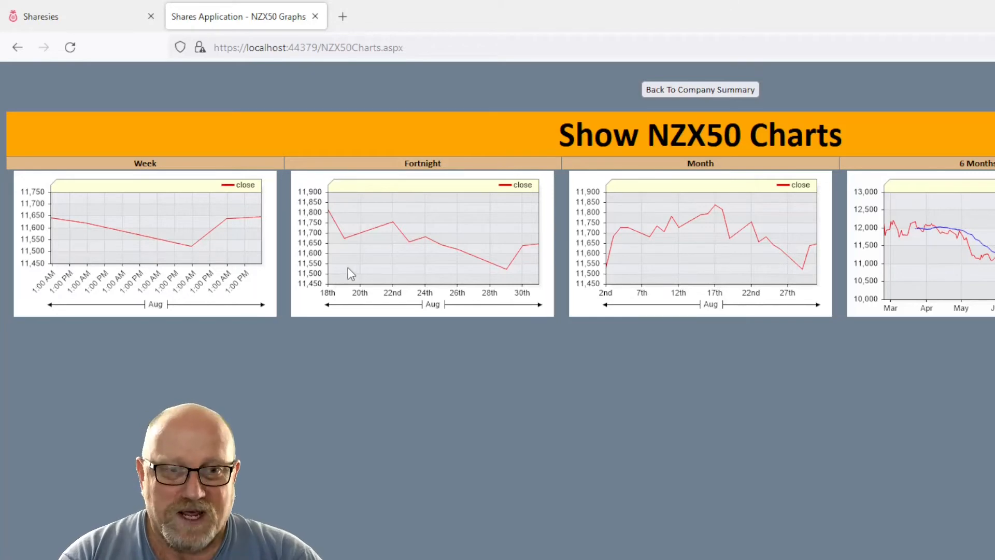
mouse_move(429, 254)
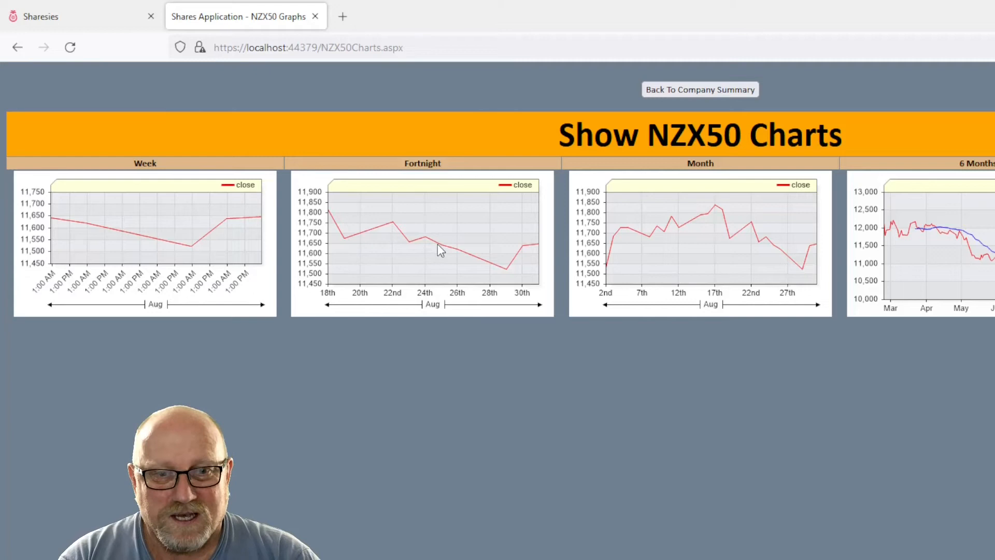
mouse_move(545, 255)
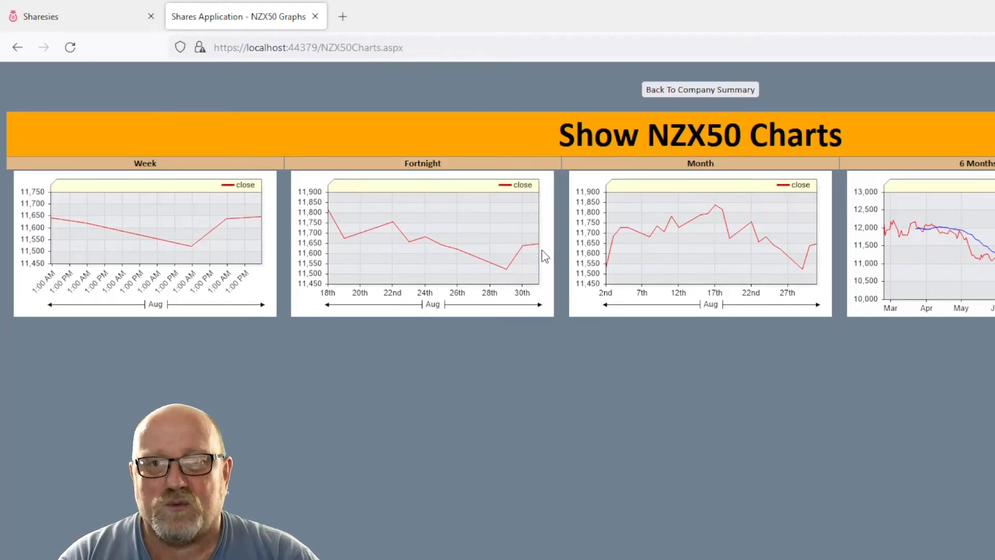
mouse_move(328, 234)
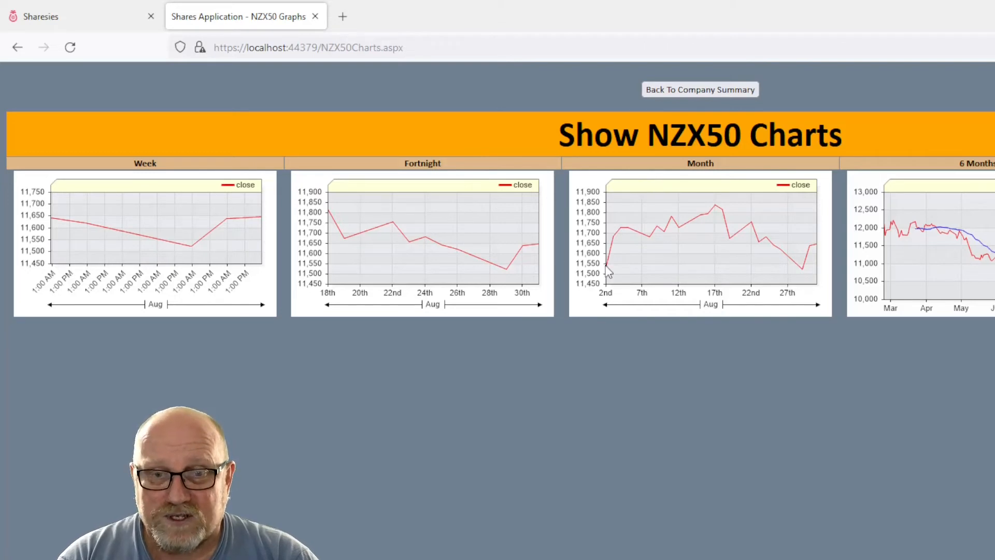
mouse_move(650, 274)
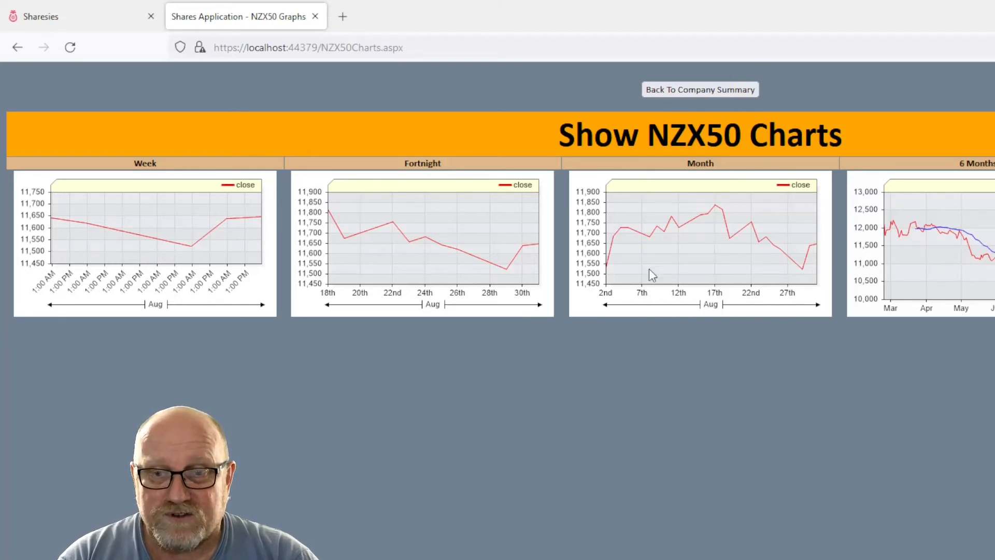
mouse_move(823, 248)
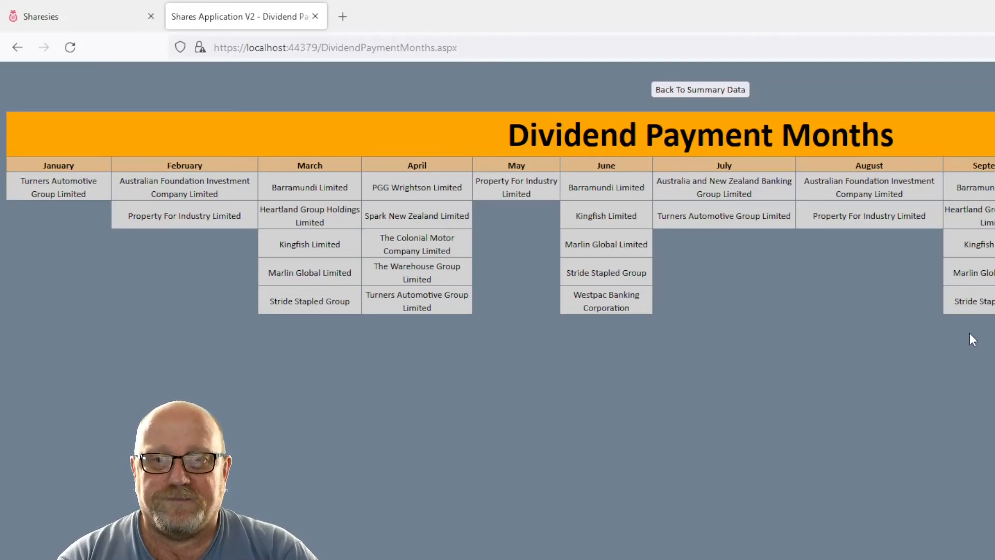
Return from Dividend Payment Months to Denise's Portfolio summary with its $31,216.66 total
left_click(700, 89)
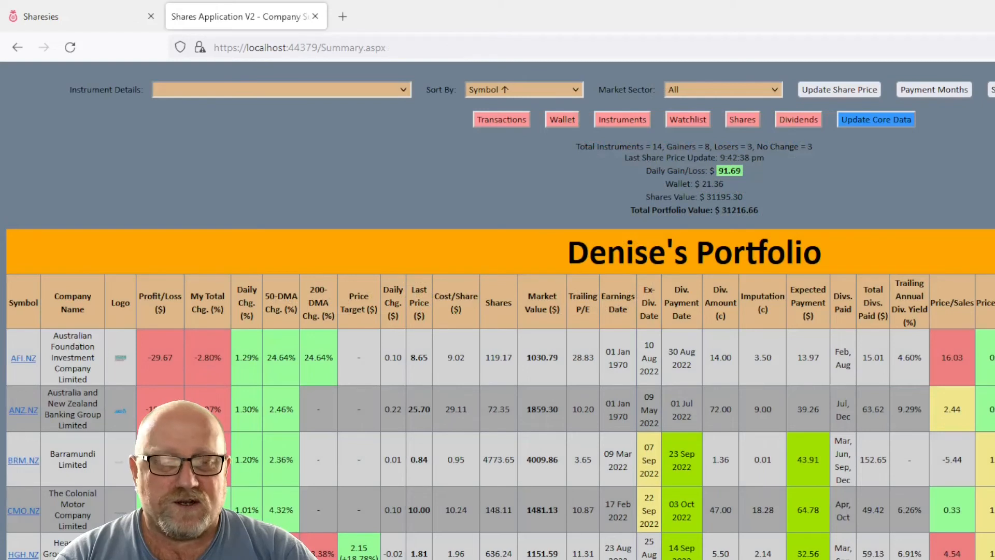